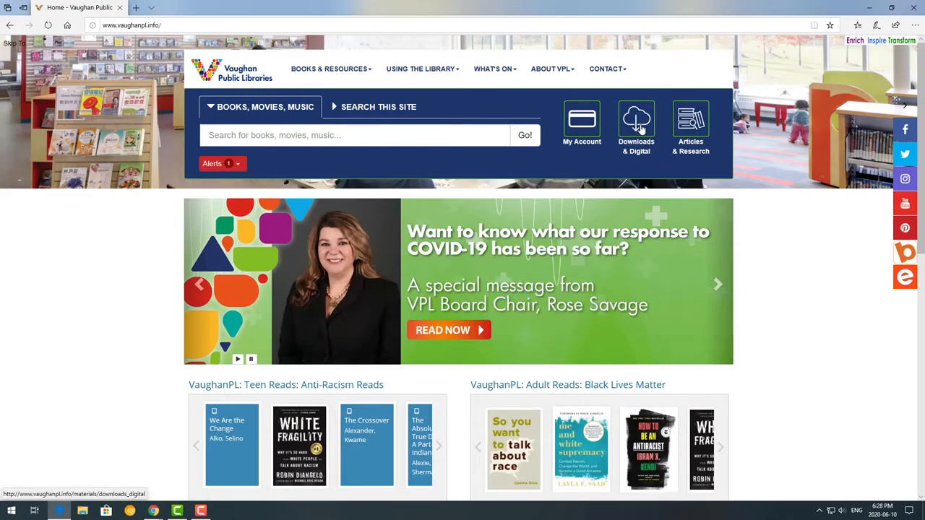
# - Open the Downloads & Digital page from the Vaughan Public Libraries header
pyautogui.click(636, 127)
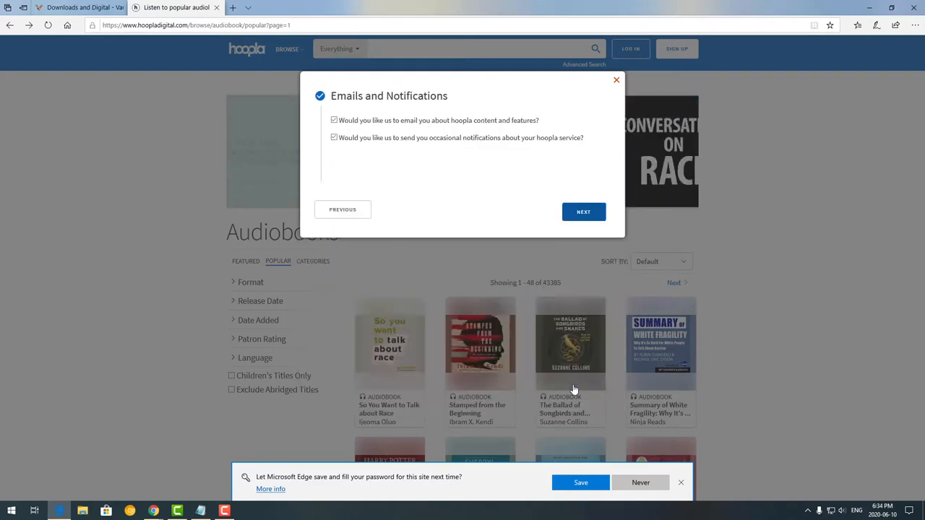
# - Keep hoopla Emails and Notifications both checked and continue sign-up
pyautogui.click(584, 211)
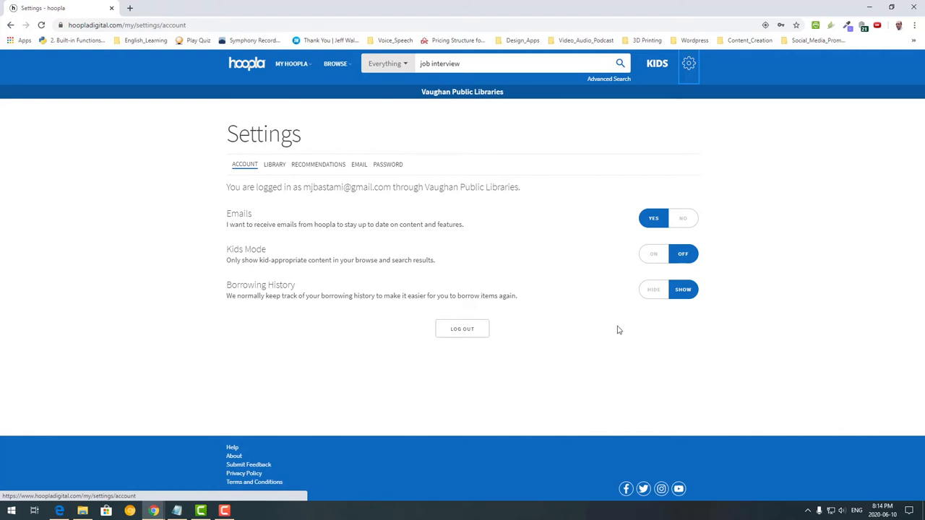
pyautogui.moveTo(650, 96)
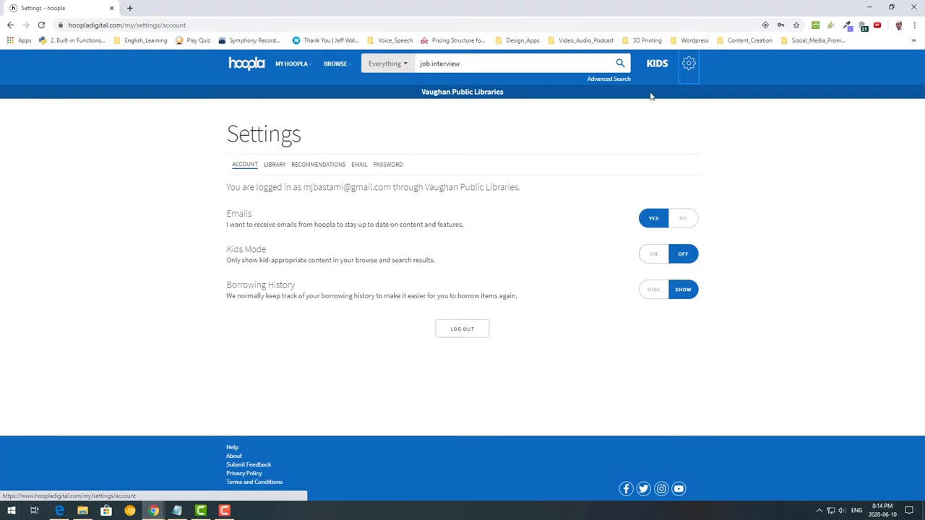
# - Review Settings > Account: Vaughan login, emails on, Kids Mode off, borrowing history shown
pyautogui.click(619, 62)
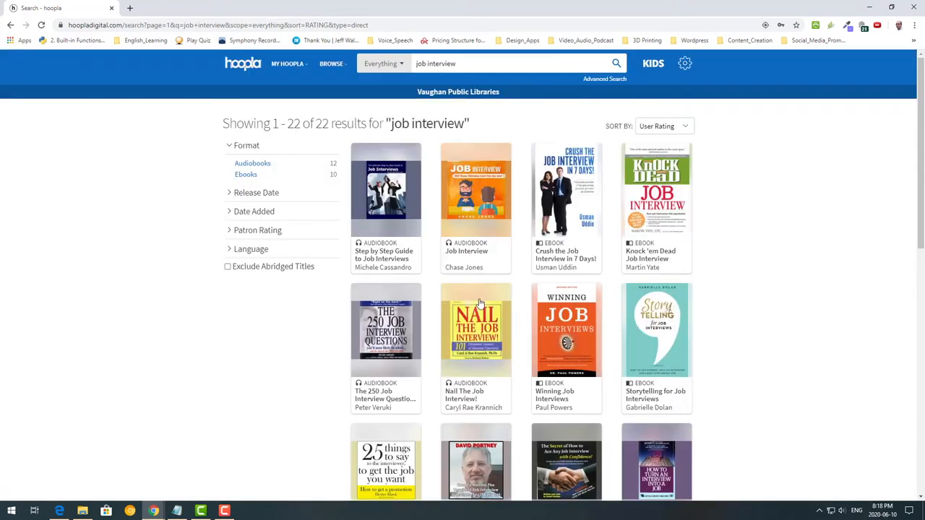
# - Browse the 22 'job interview' audiobook and ebook results sorted by User Rating
pyautogui.click(287, 64)
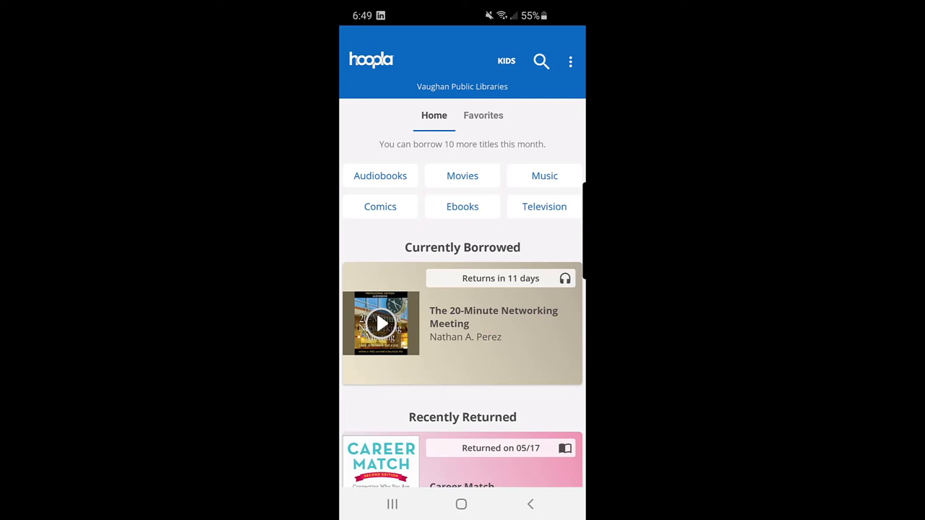
# - Show recommended audiobooks like A Hidden Secret and The Viper's Nest in the app
pyautogui.click(380, 175)
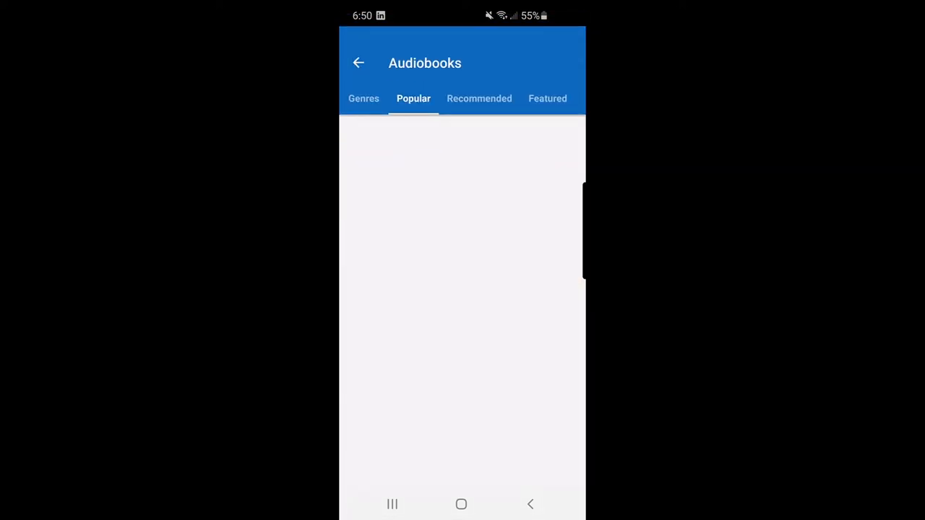
pyautogui.click(479, 99)
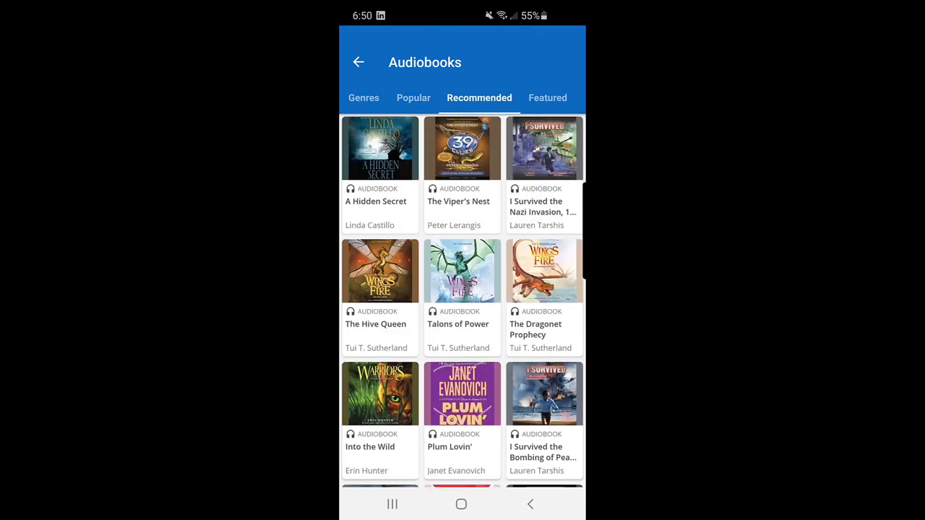